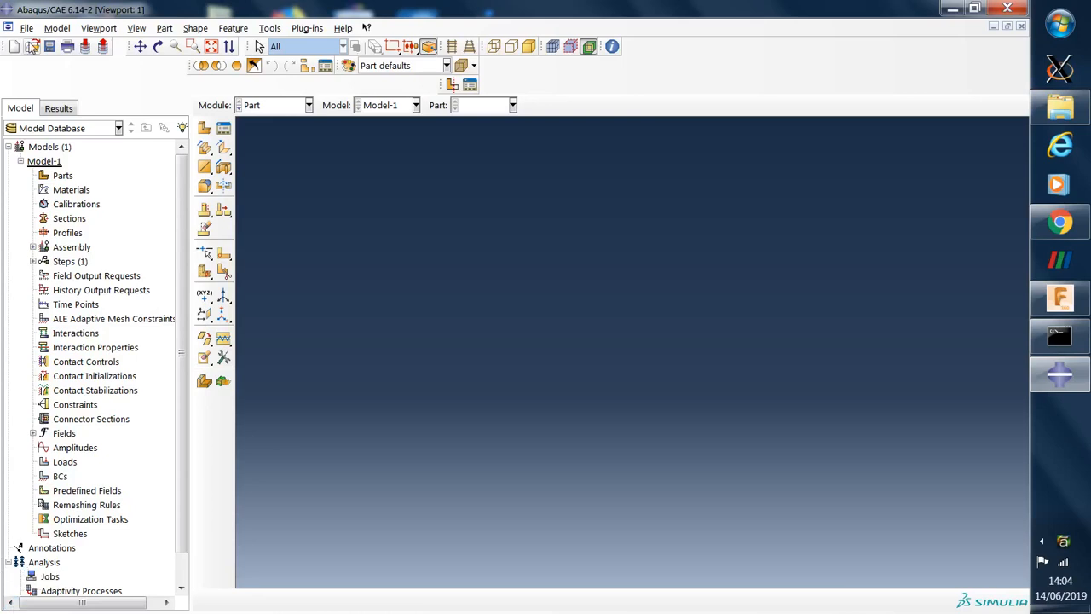
Open the File menu to reach the Import options.
left_click(27, 28)
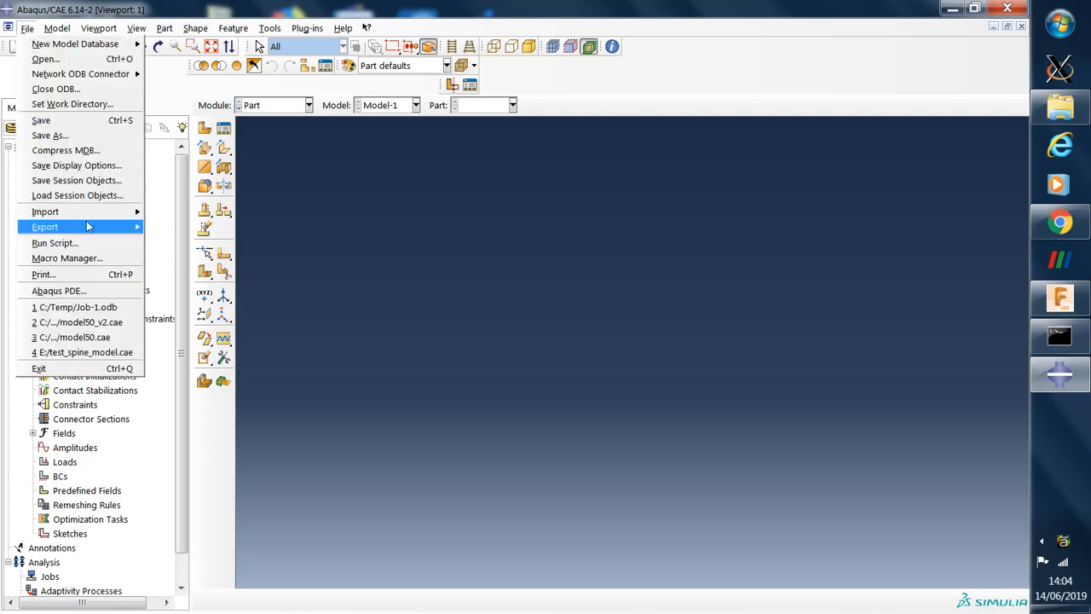
mouse_move(145, 228)
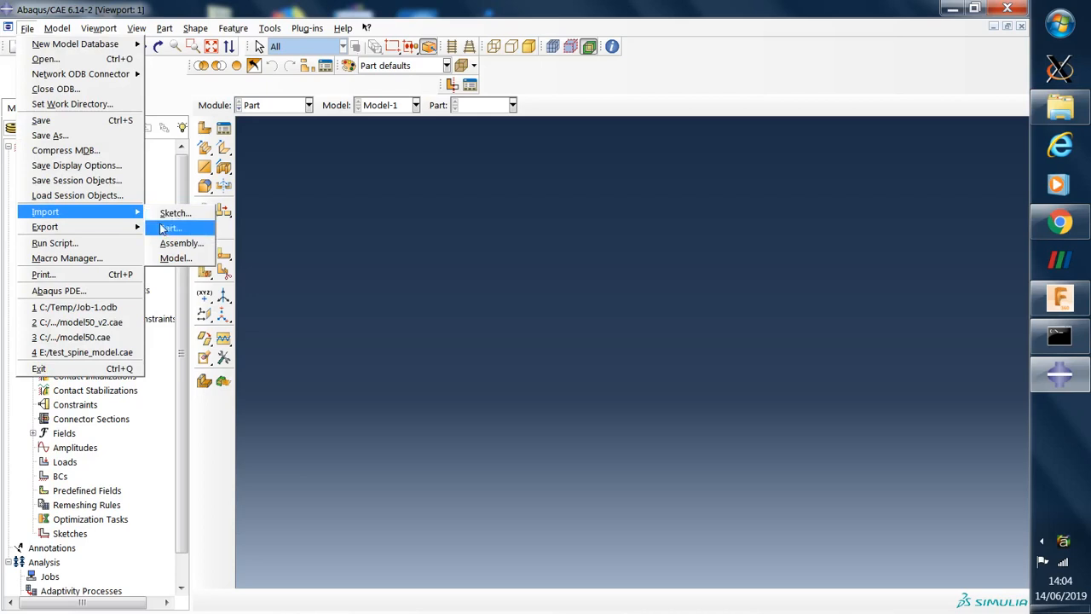
Import bottom_surface_2288.step from G:\Files for MSc FEM projects with the STEP filter.
left_click(170, 228)
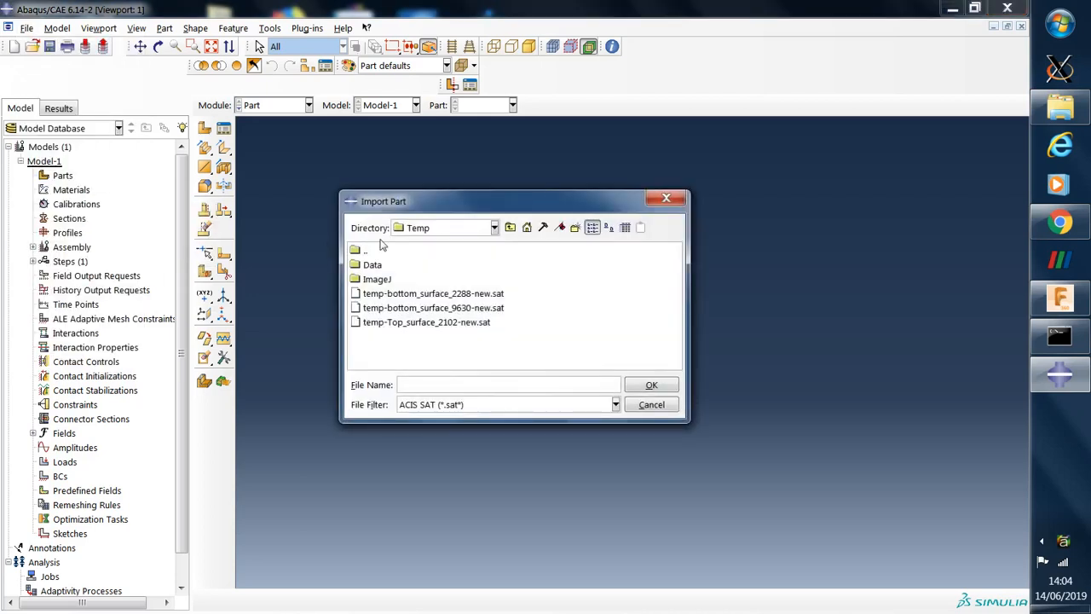
left_click(494, 228)
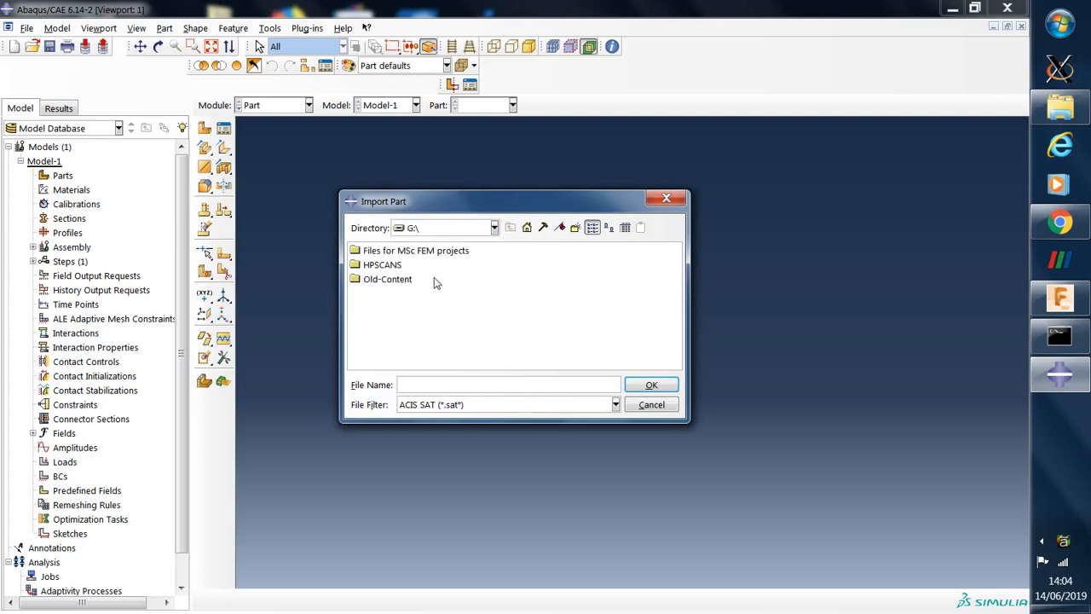
double_click(417, 250)
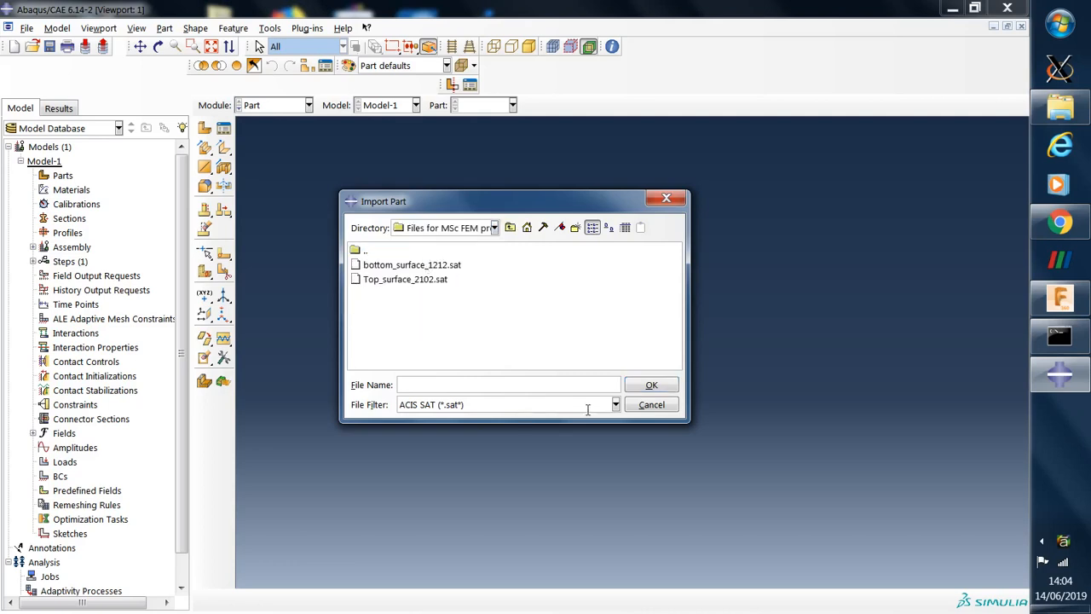
left_click(614, 404)
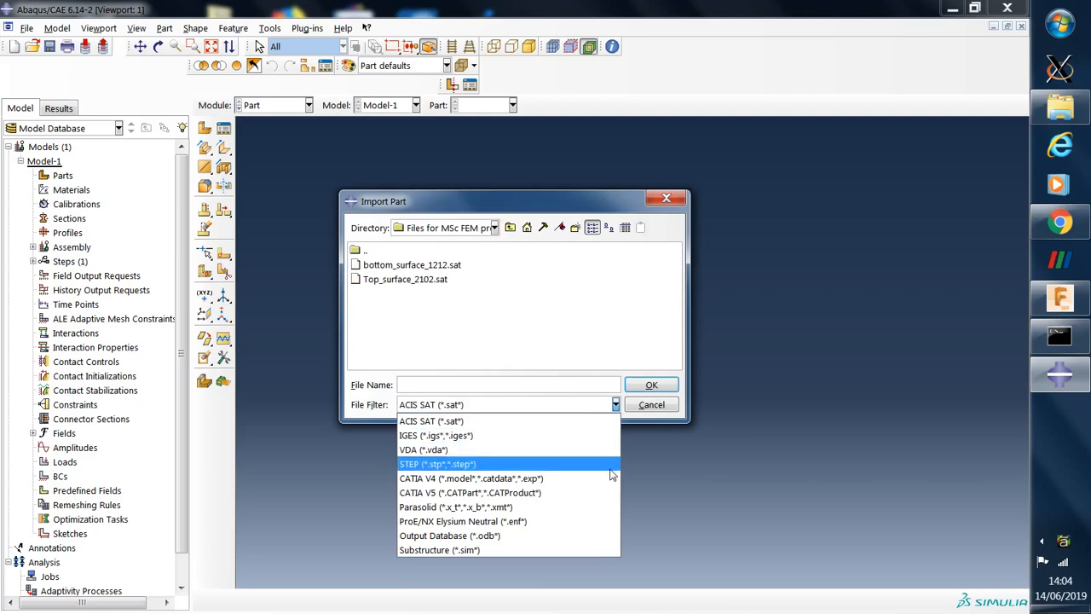
left_click(437, 463)
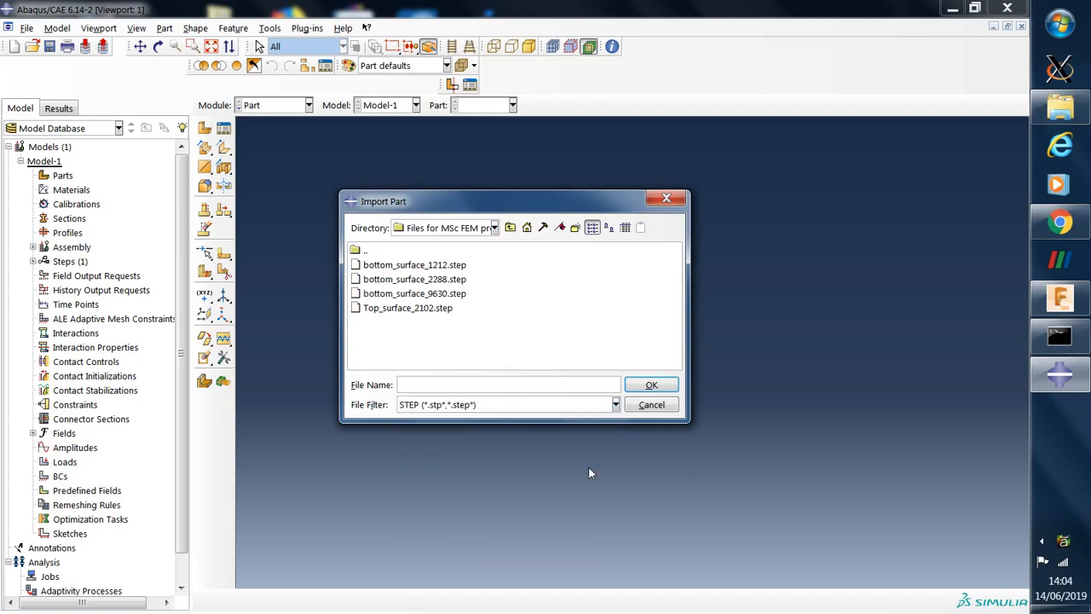
mouse_move(439, 285)
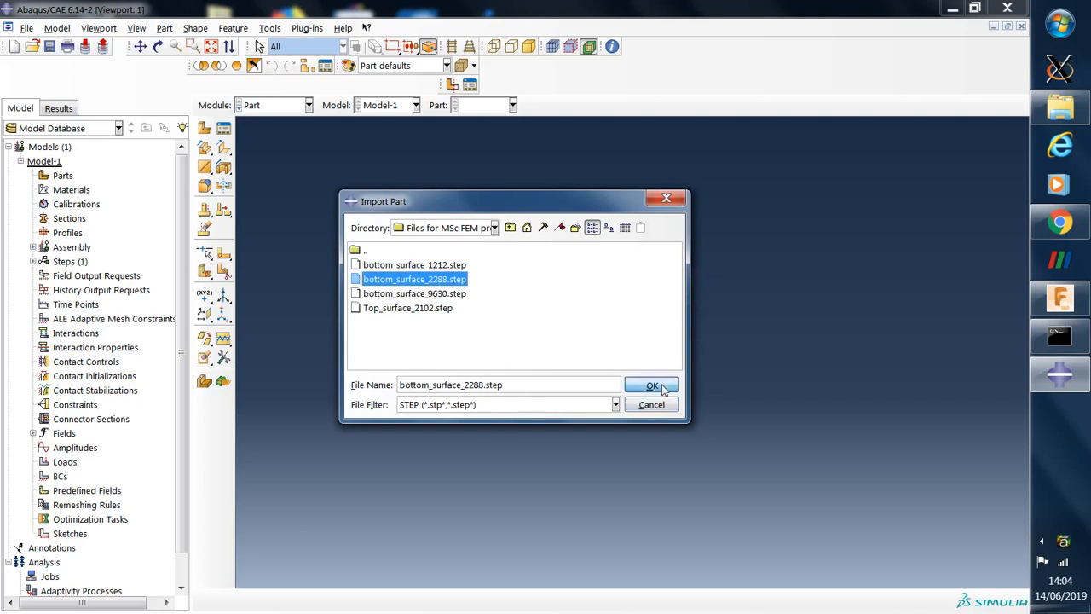
left_click(652, 386)
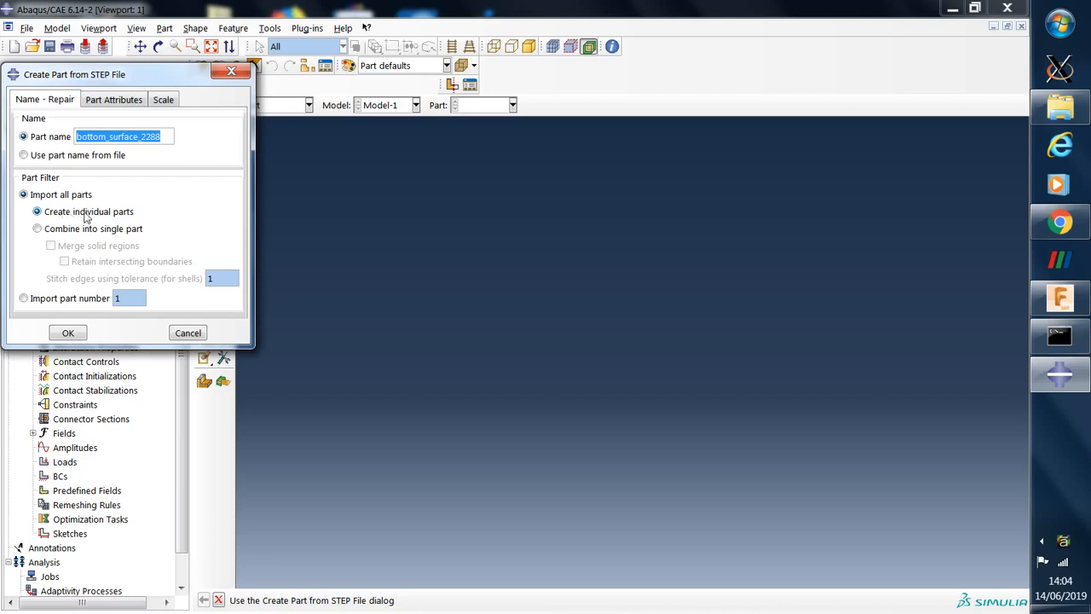
mouse_move(115, 215)
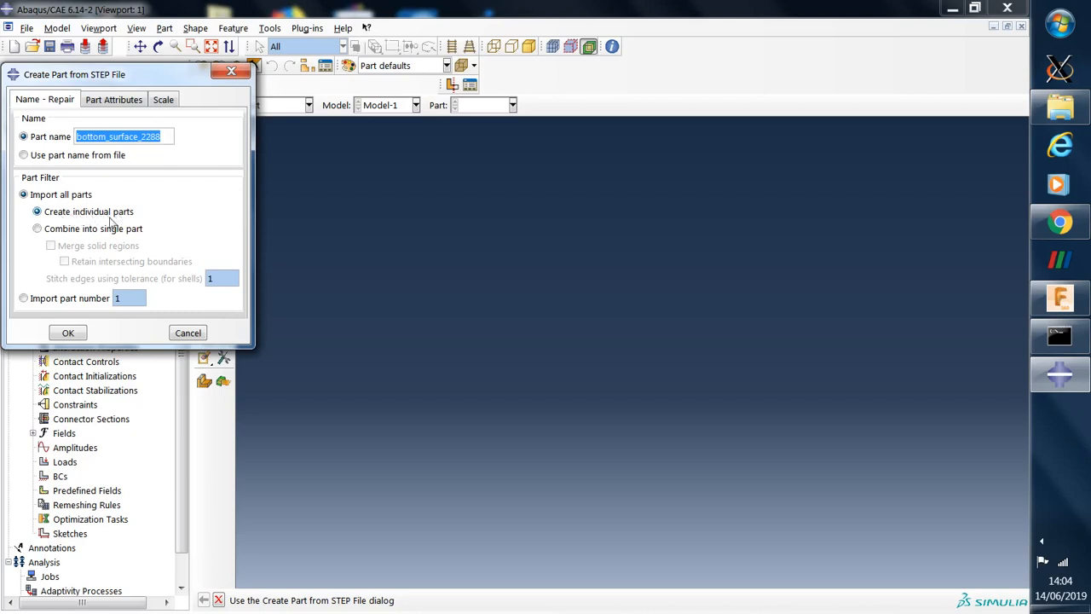
Create the part with Combine into single part and Merge solid regions enabled.
left_click(37, 228)
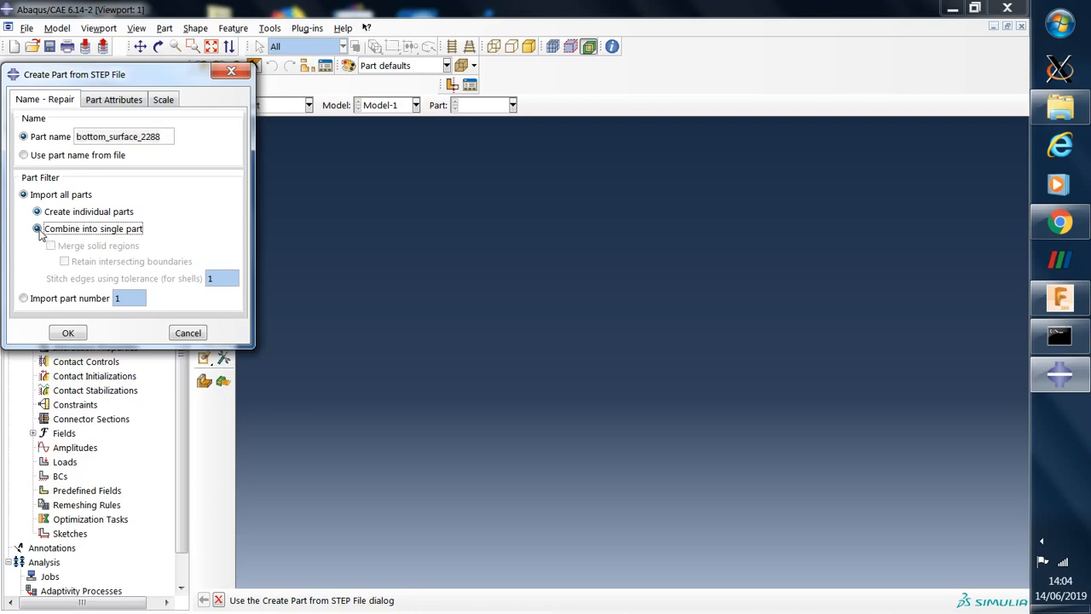
left_click(36, 228)
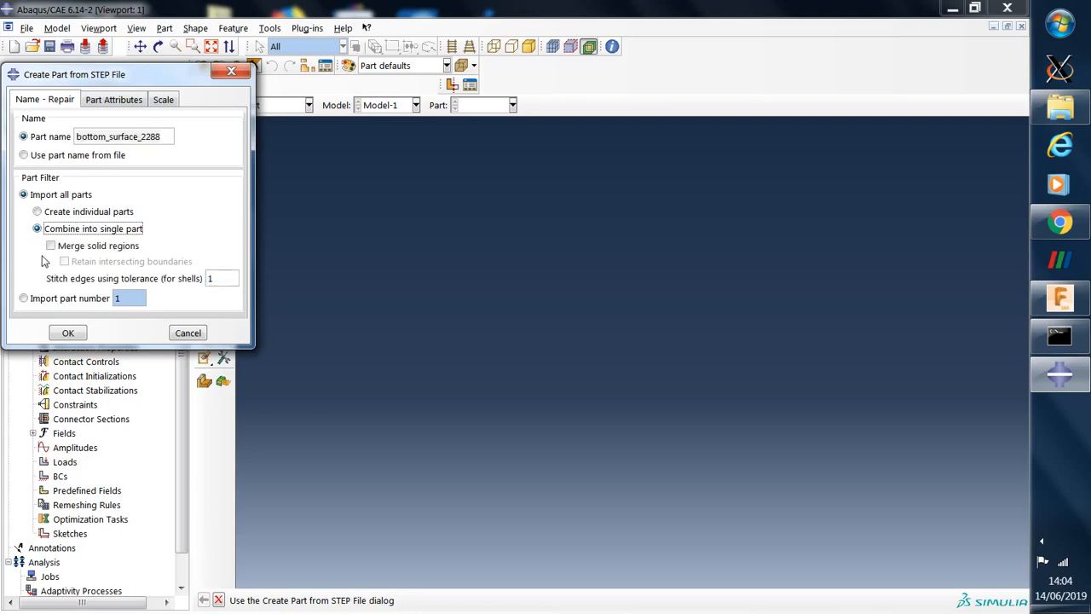
left_click(50, 245)
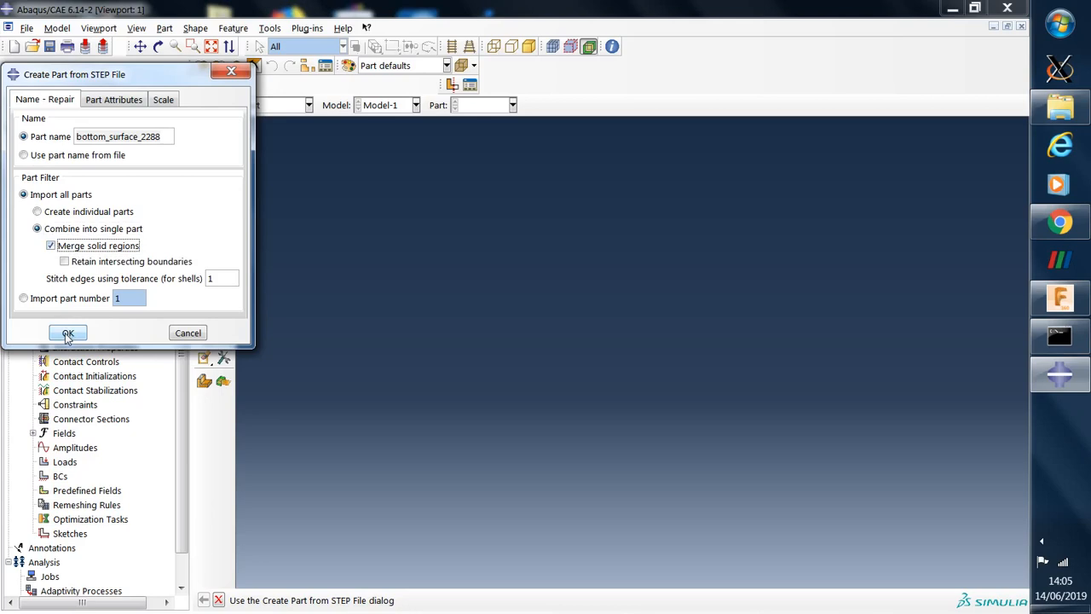
left_click(67, 332)
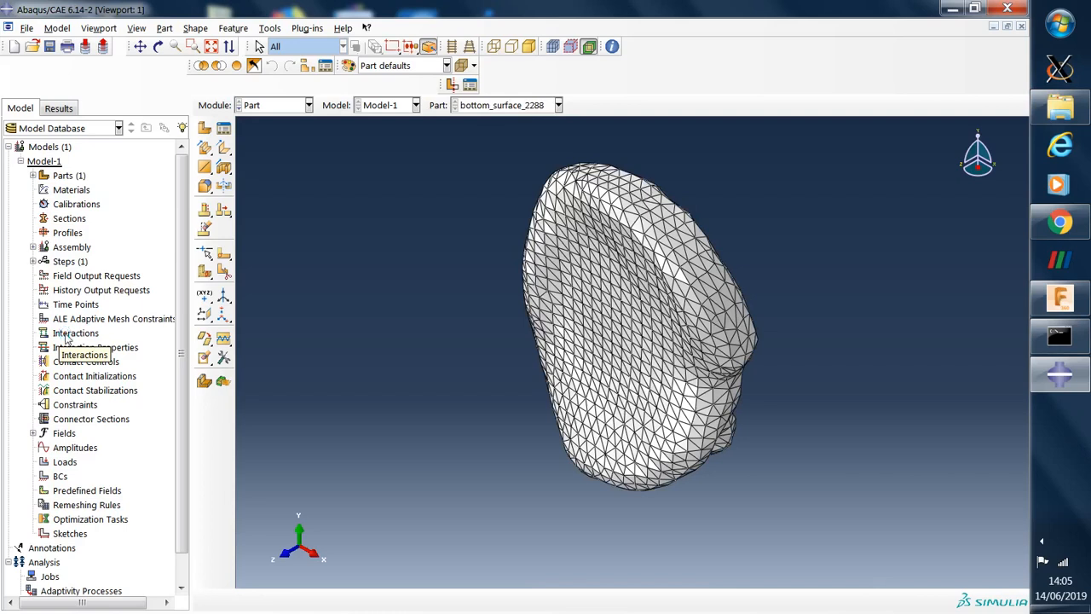
mouse_move(341, 257)
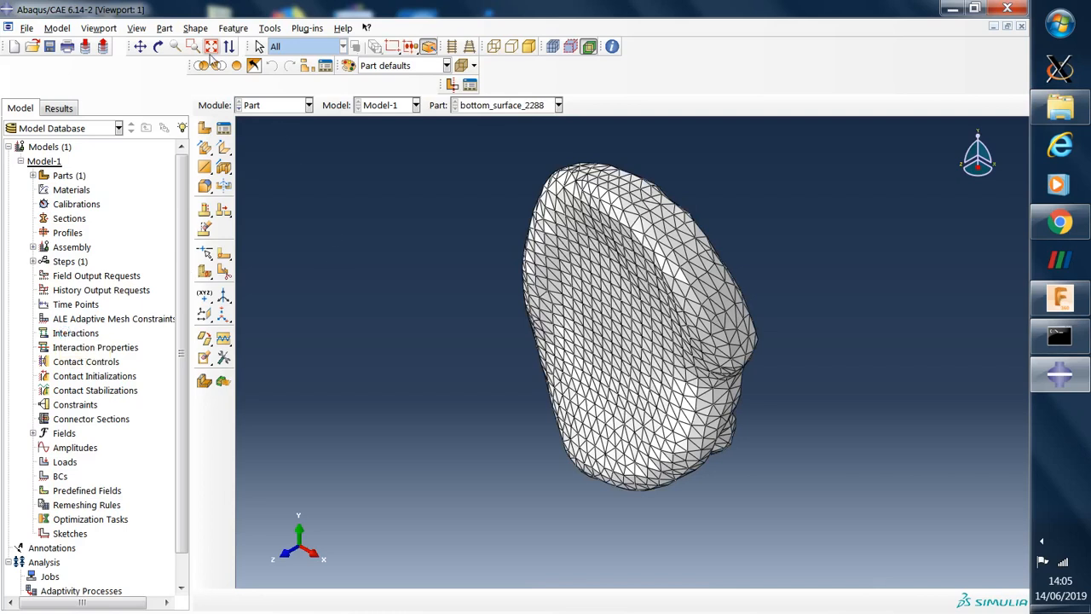
Expand Parts > bottom_surface_2288 in the model tree to reach its empty Mesh.
left_click(32, 175)
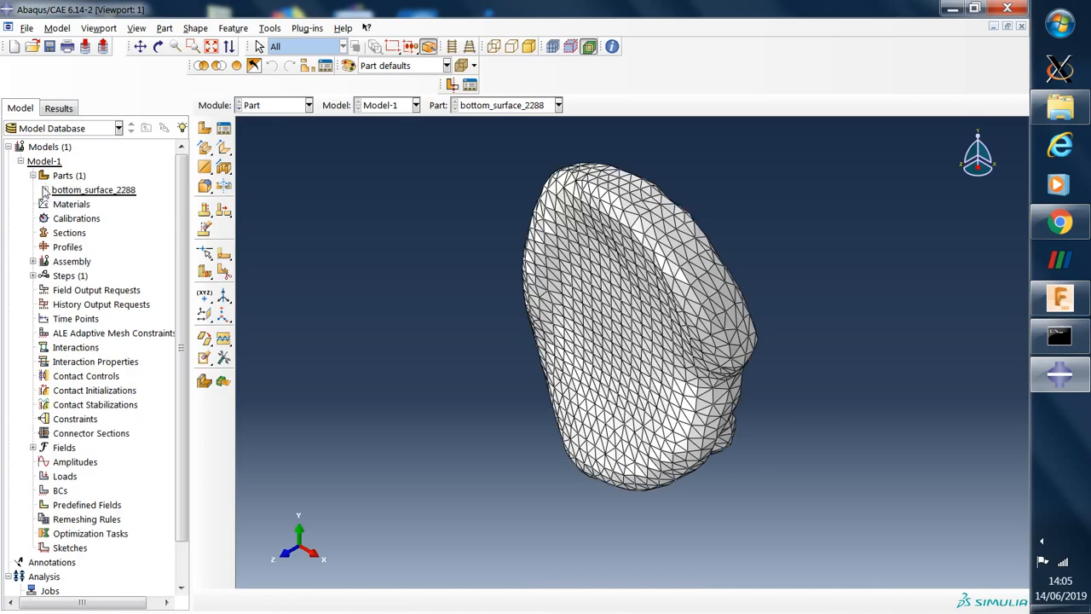
left_click(32, 189)
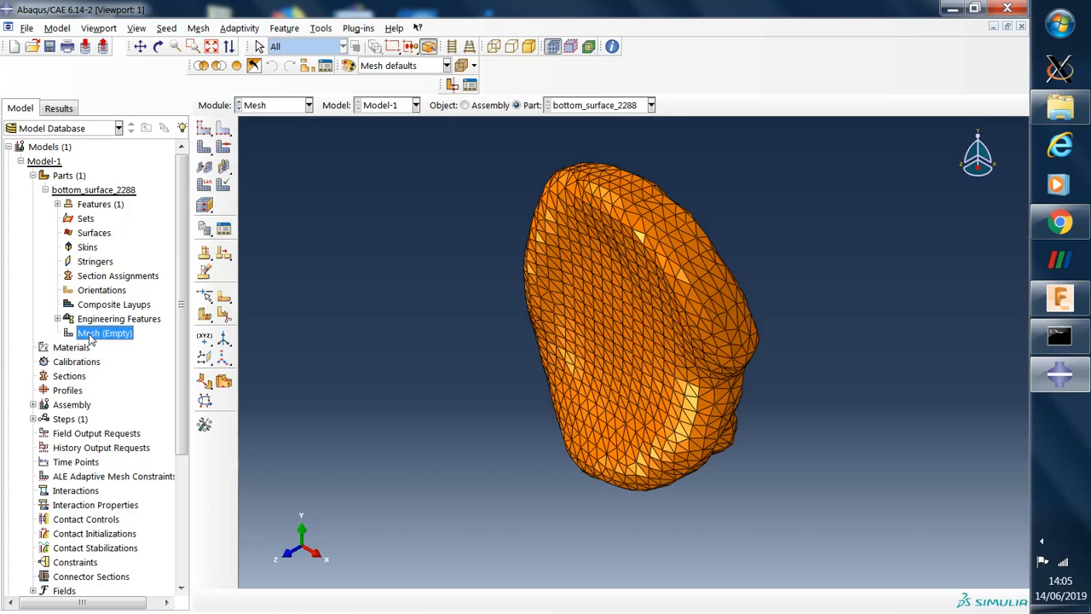
mouse_move(179, 25)
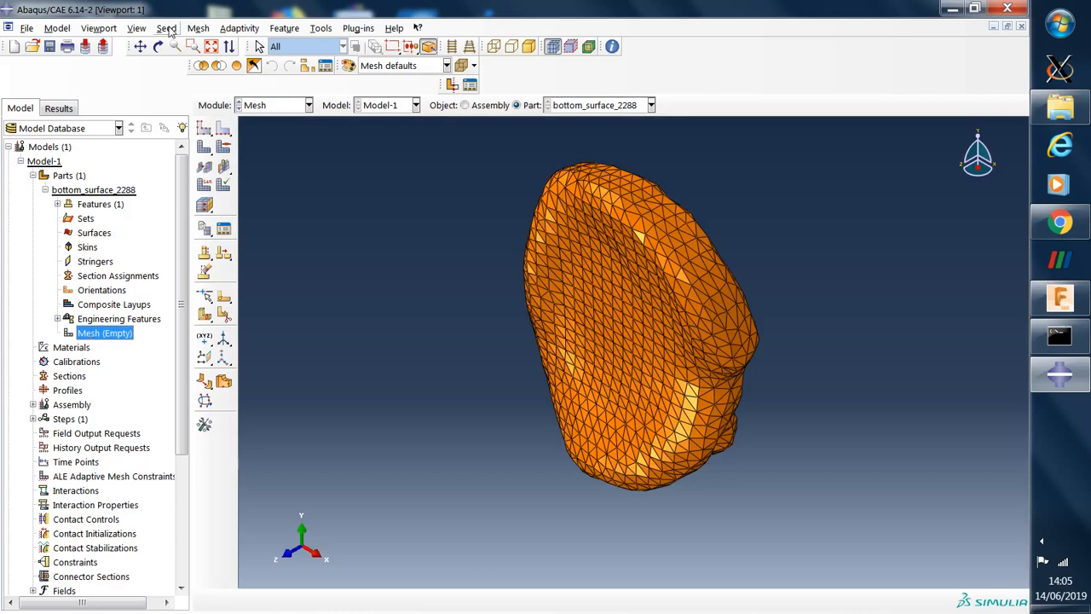
Seed the part with approximate global size 2.
left_click(167, 28)
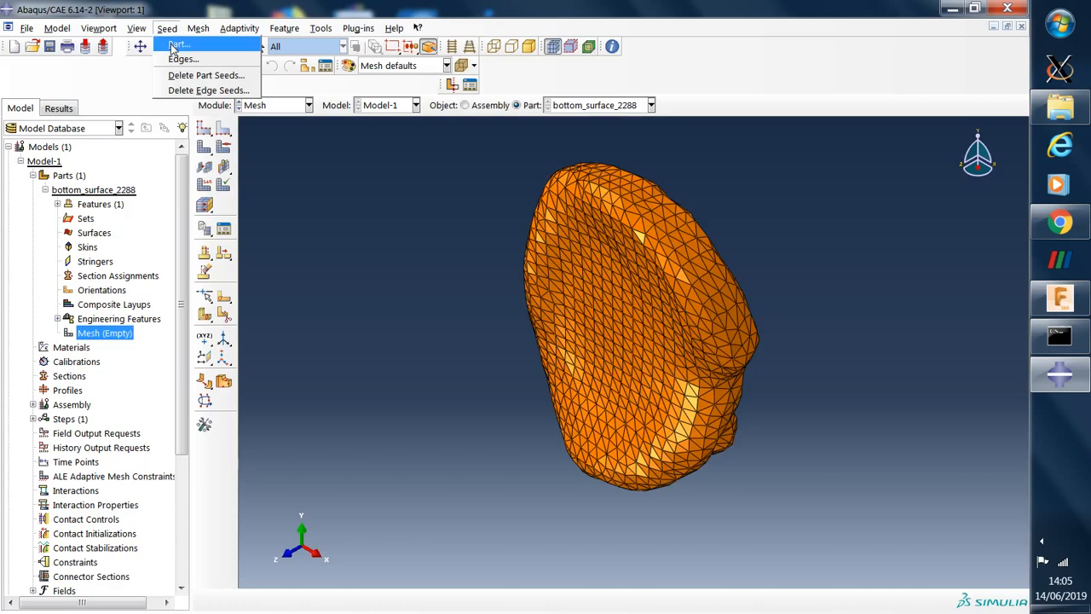
left_click(176, 45)
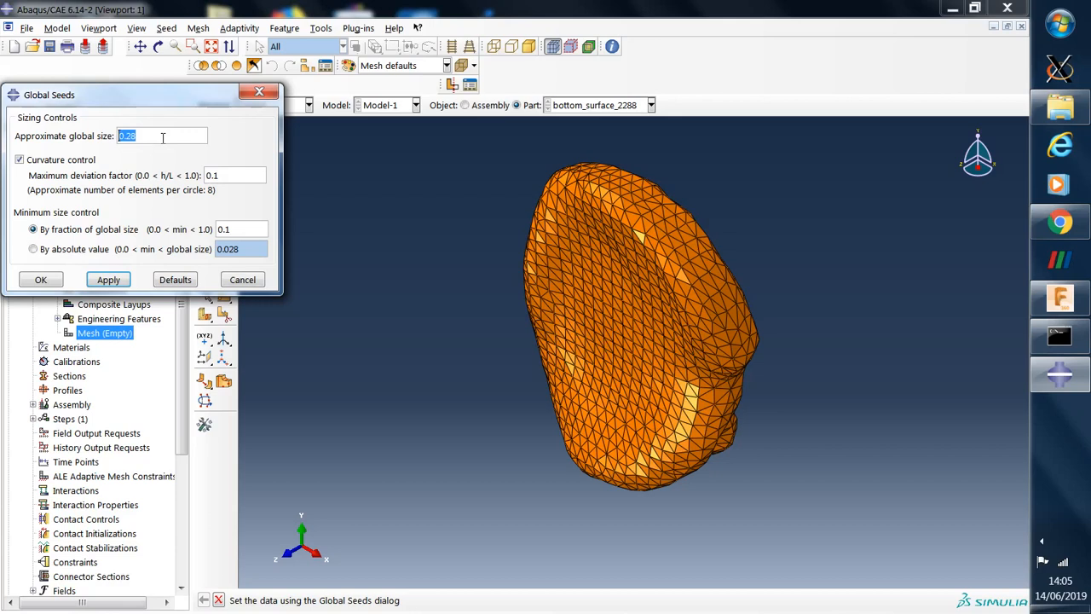
type("2")
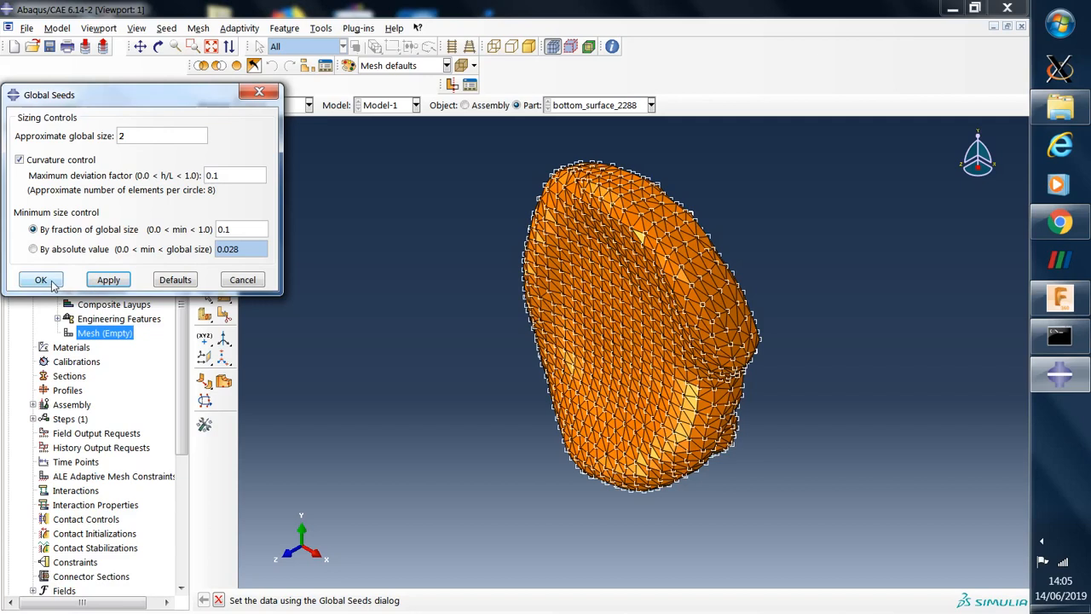
left_click(40, 280)
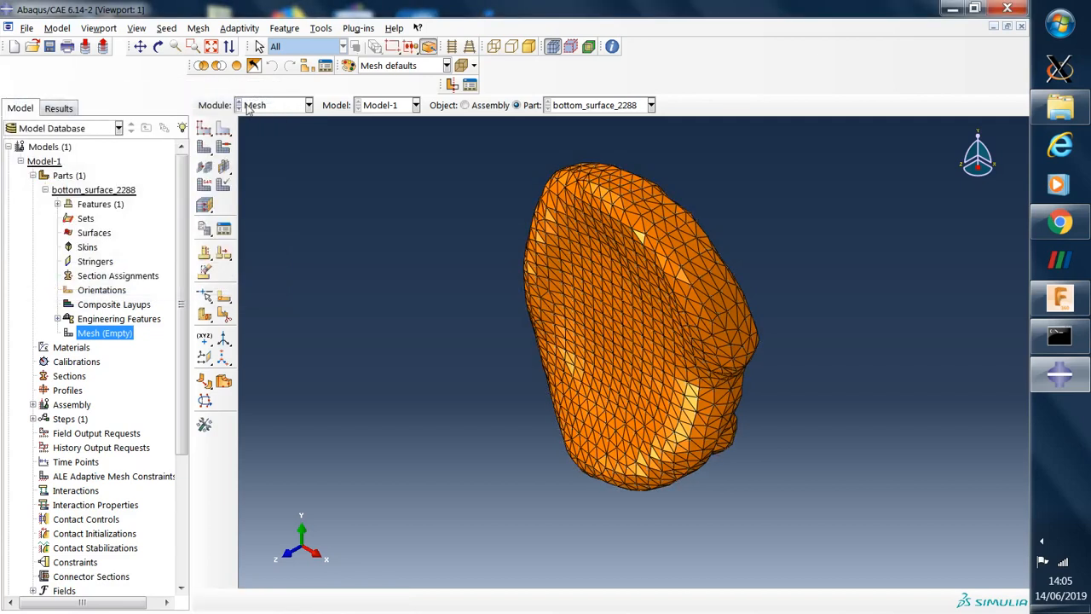
Assign free Tet mesh controls to the box-selected part region.
left_click(197, 28)
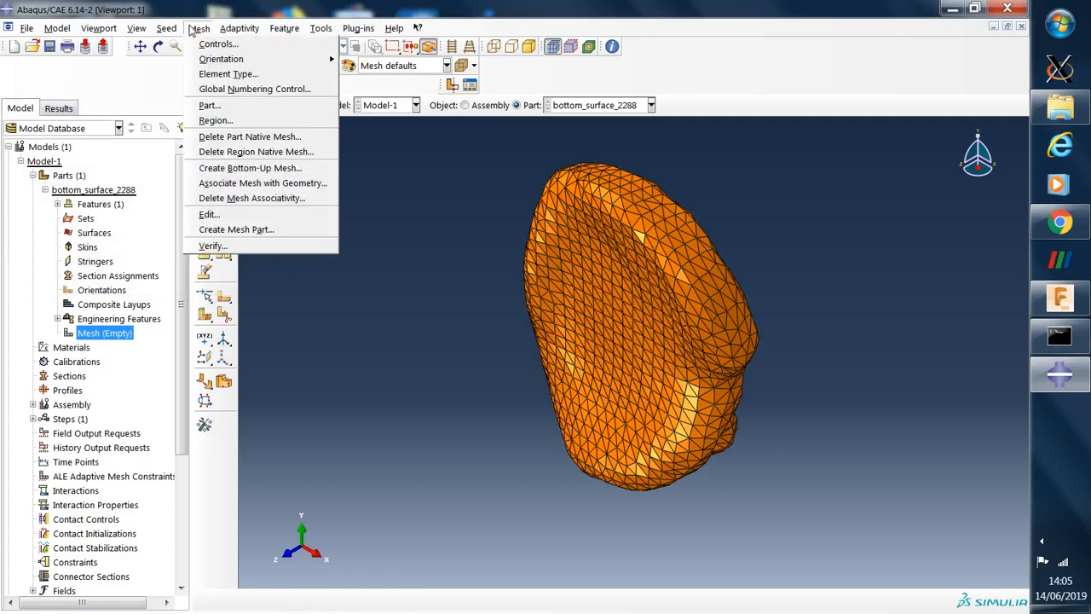
left_click(218, 43)
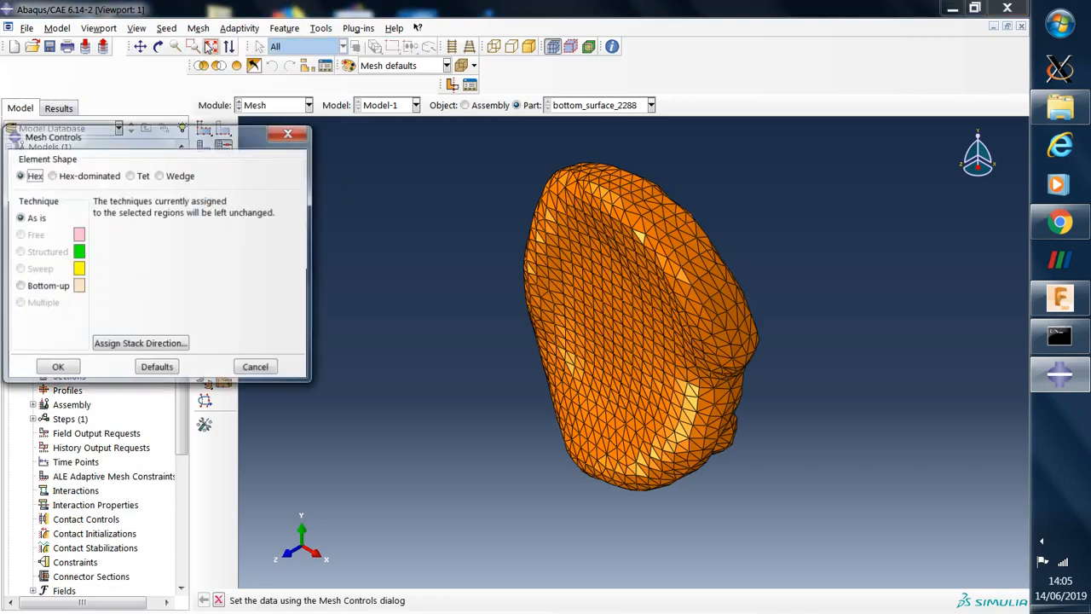
left_click(130, 175)
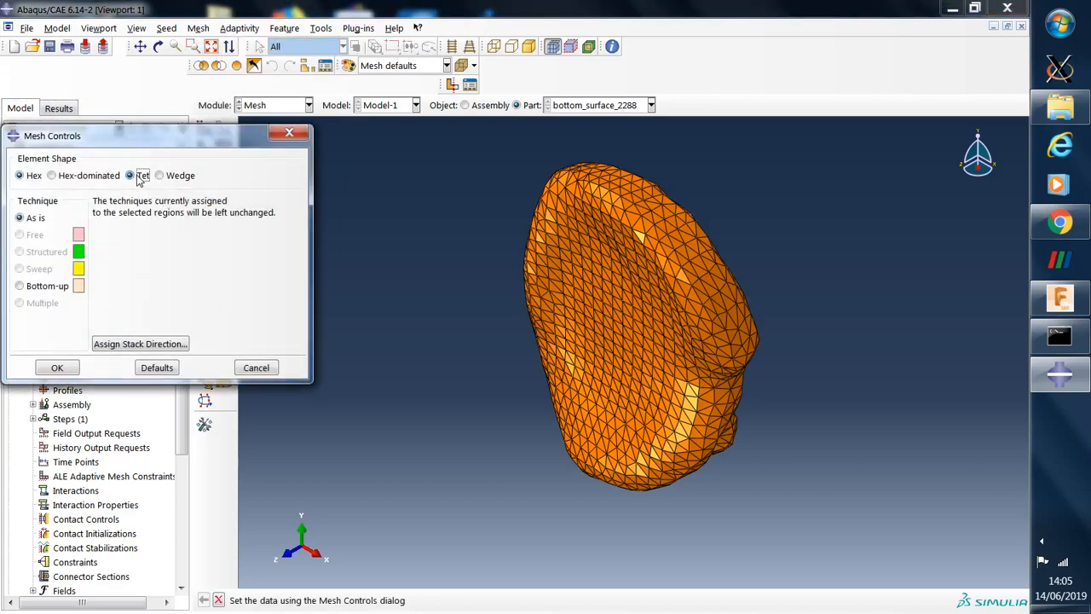
left_click(129, 175)
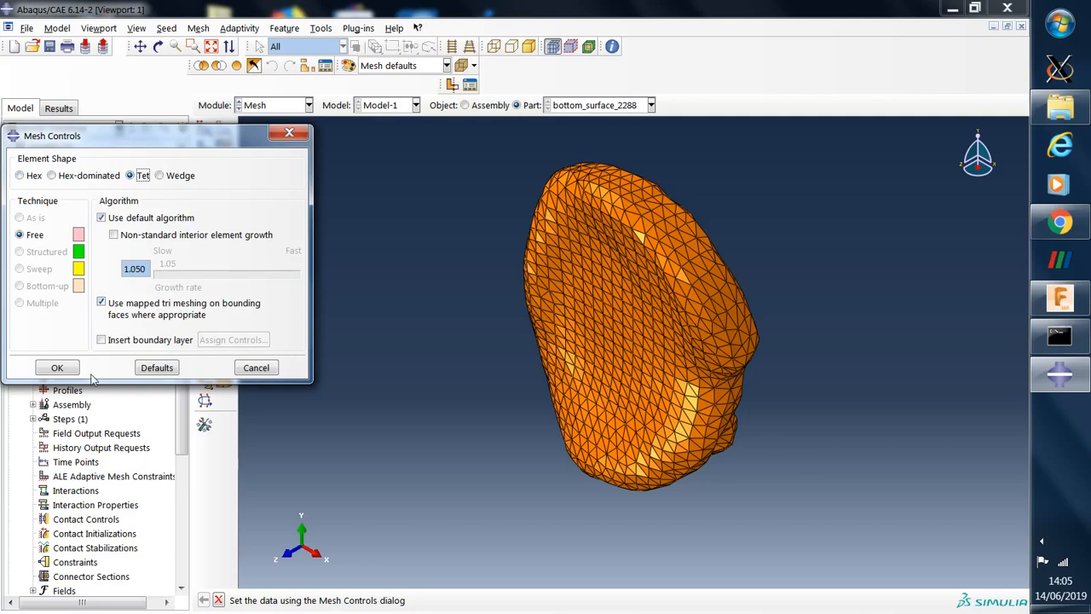
left_click(57, 367)
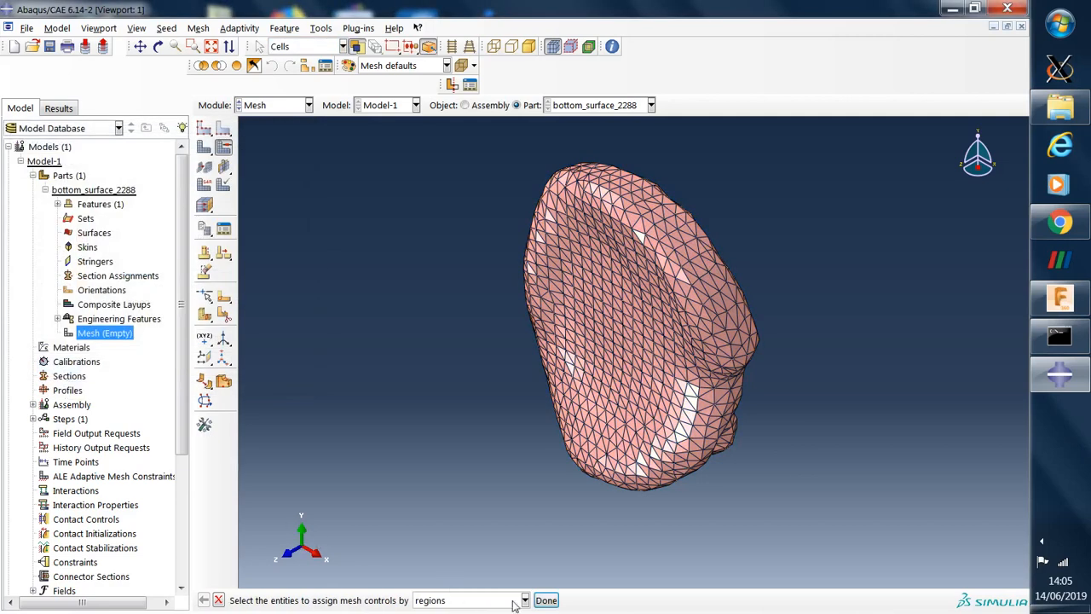
left_click_drag(490, 128, 558, 194)
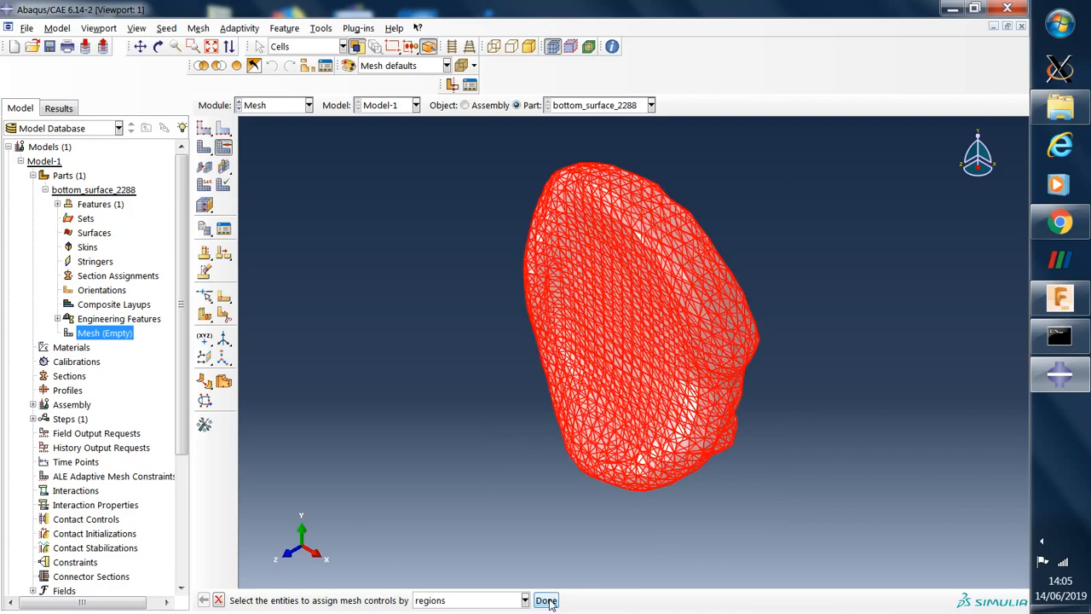
left_click(546, 600)
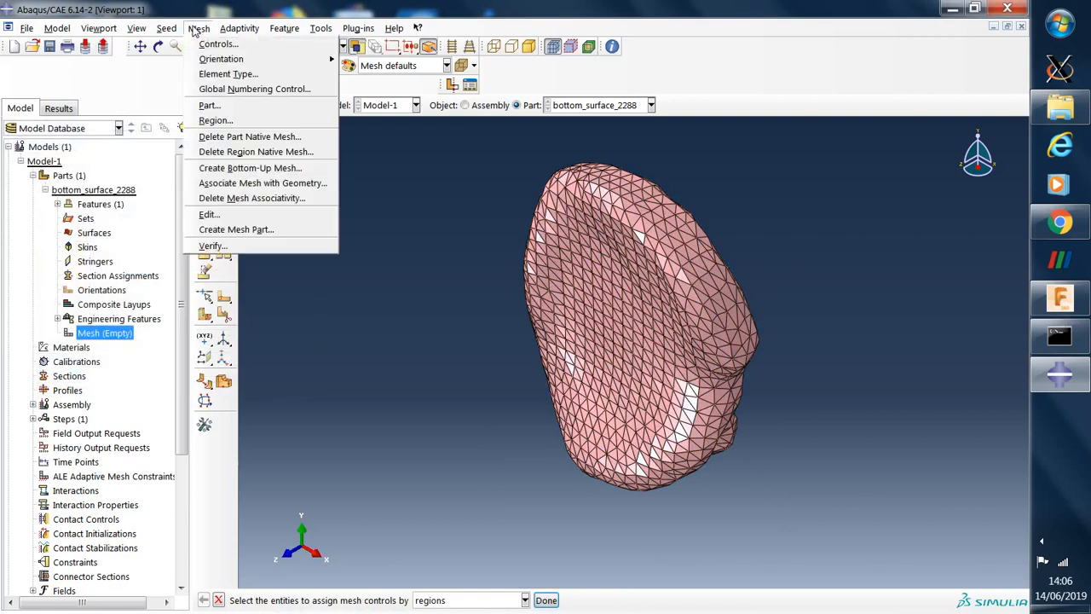
mouse_move(228, 73)
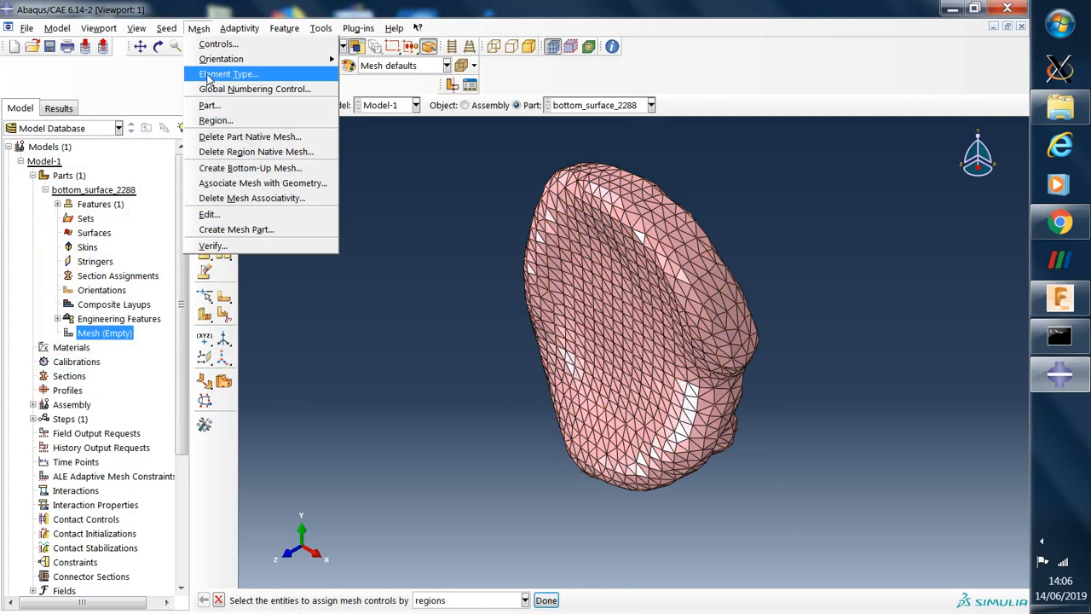
Set the element type to quadratic C3D10 standard 3D stress tetrahedra.
left_click(228, 74)
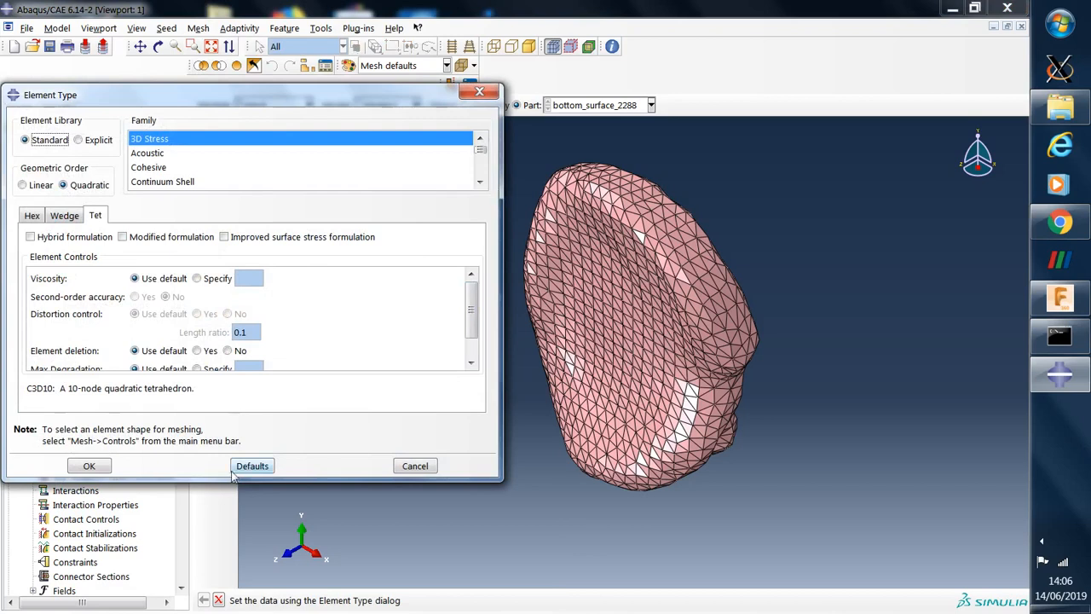
left_click(88, 465)
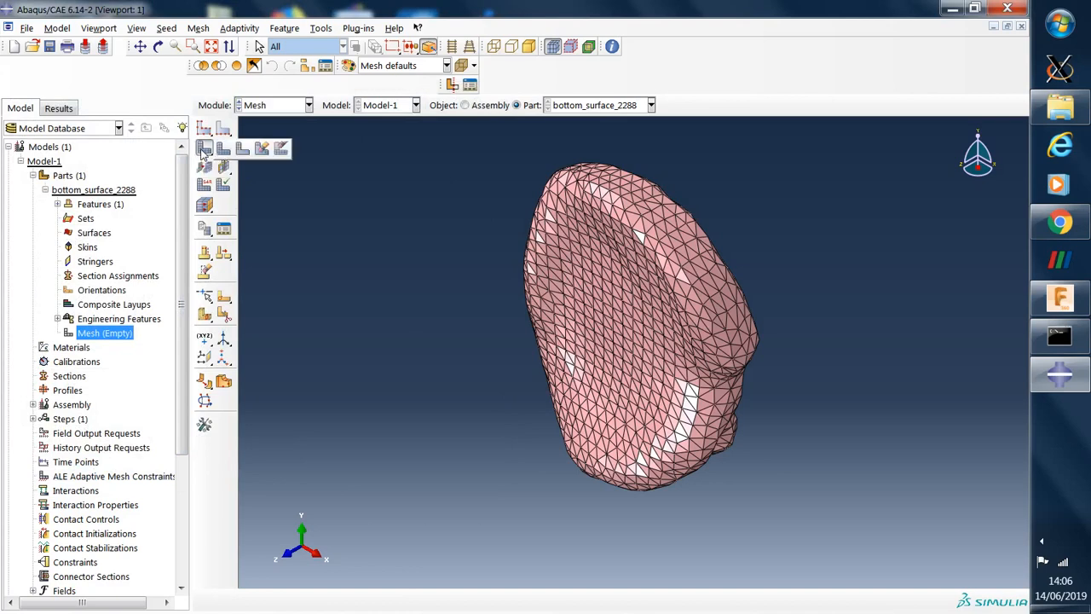
mouse_move(421, 480)
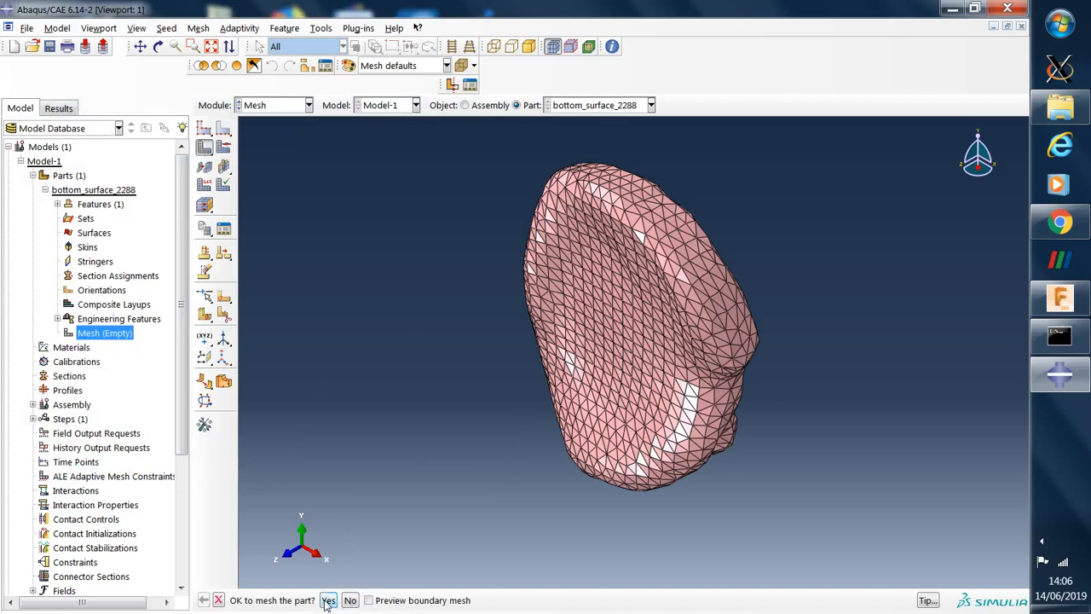
Confirm meshing the part to generate the tetrahedral mesh.
left_click(329, 600)
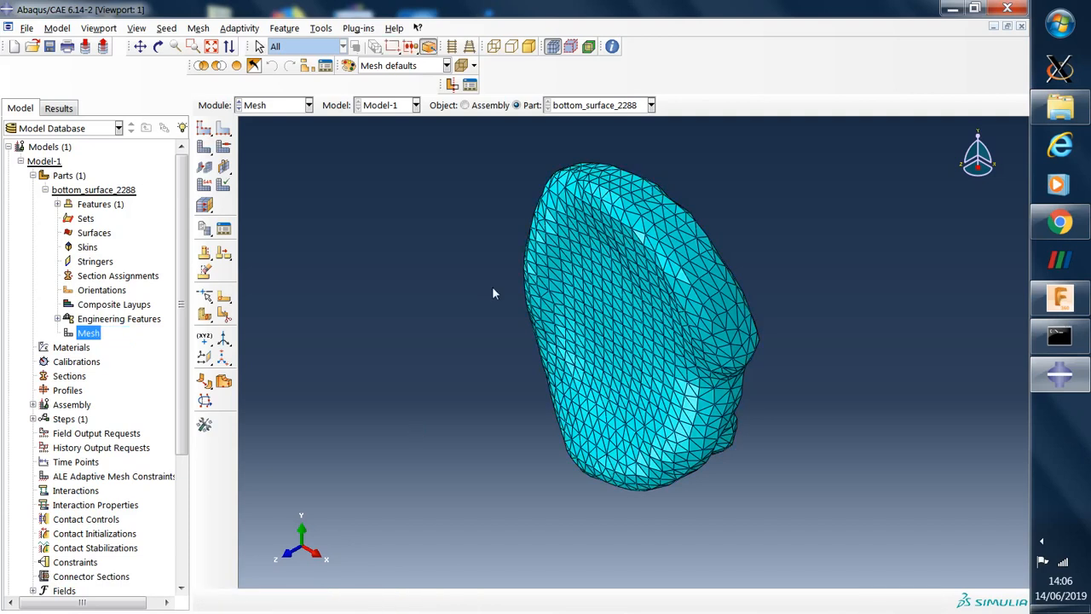
left_click(159, 47)
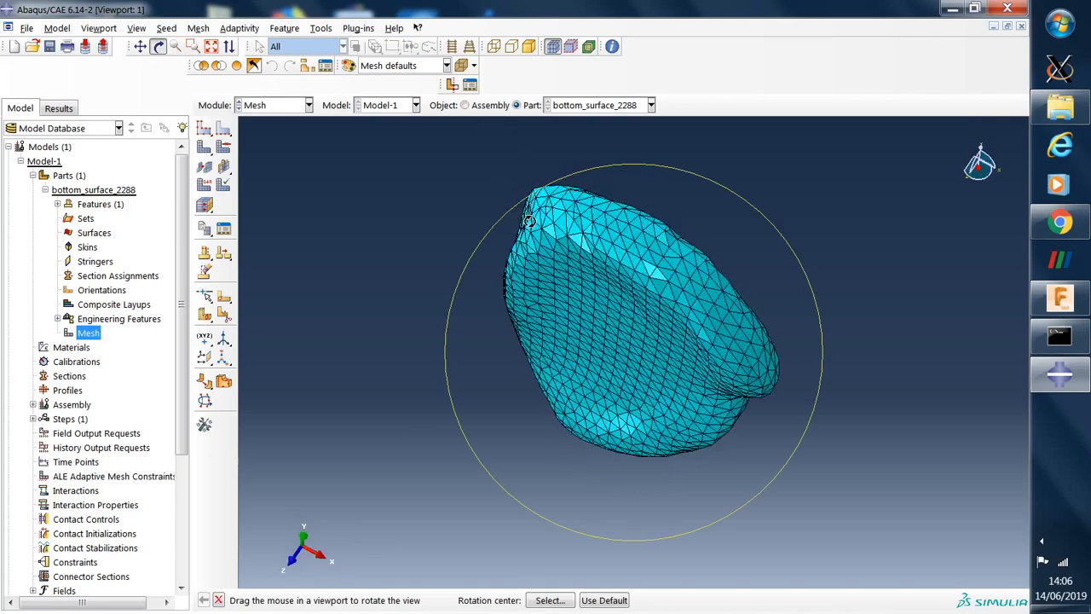
Orbit the meshed part edge-on and into its hollow side to inspect elements.
left_click_drag(528, 221, 561, 378)
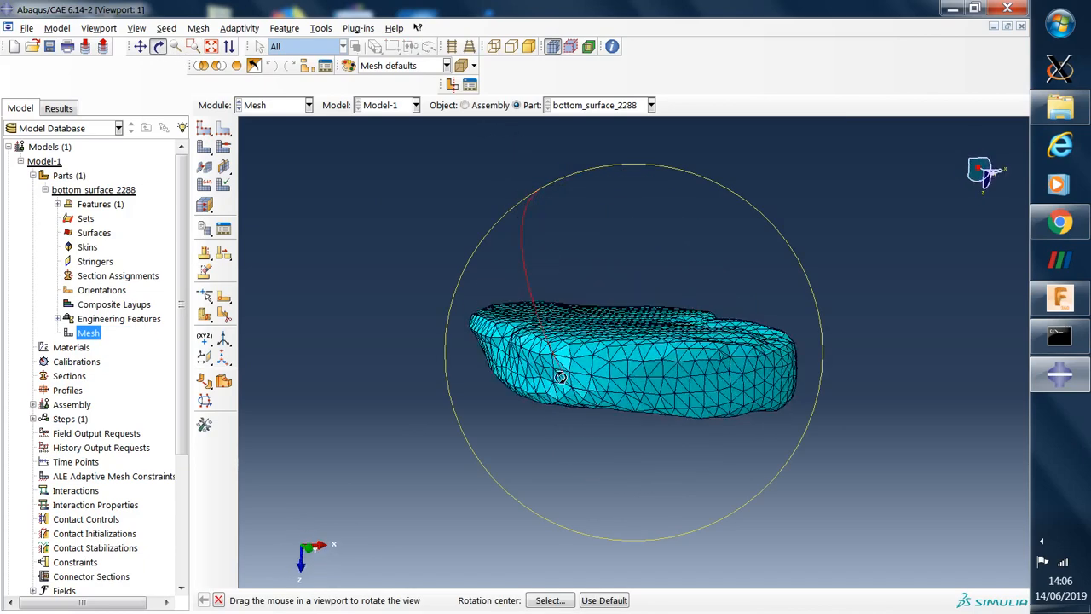
left_click_drag(561, 377, 470, 304)
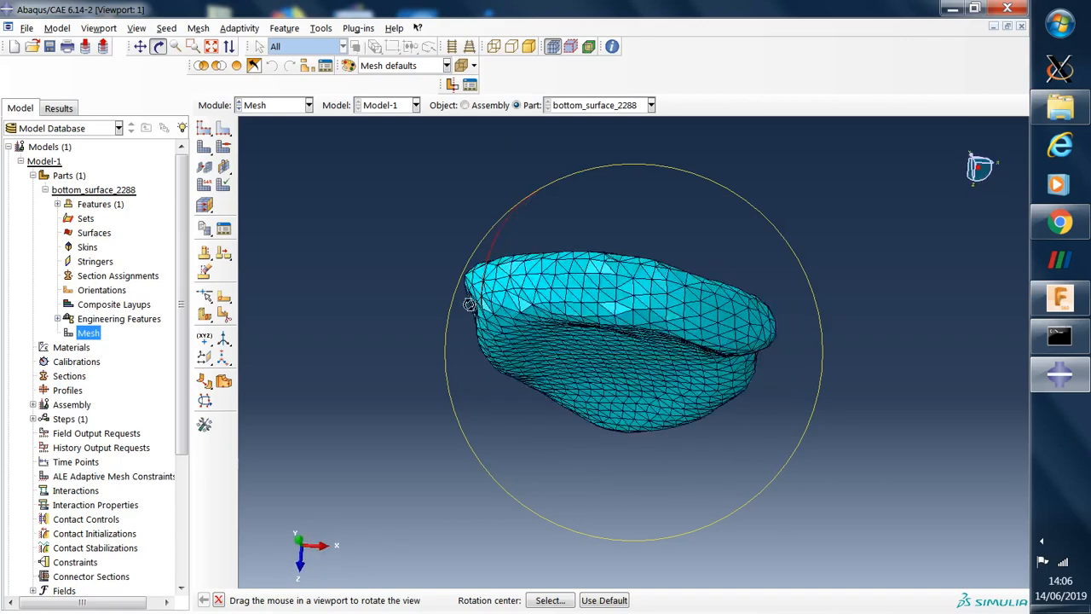